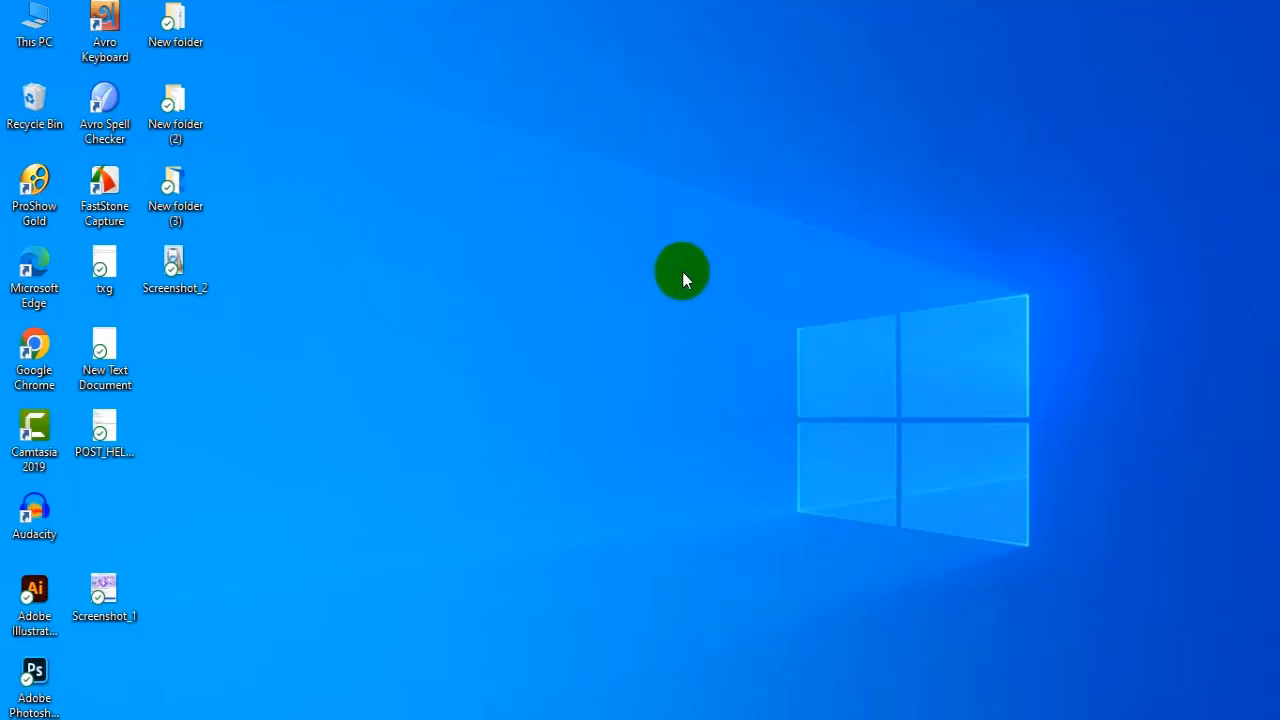
pyautogui.moveTo(370, 640)
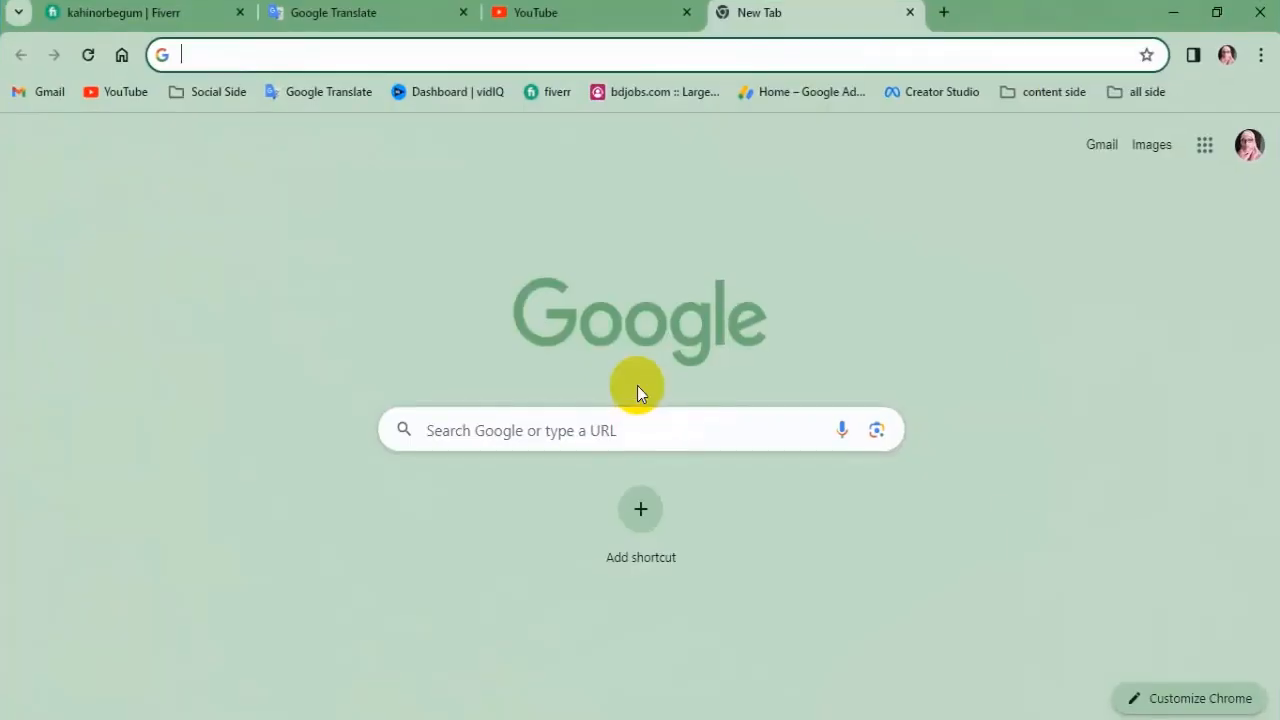
pyautogui.moveTo(252, 128)
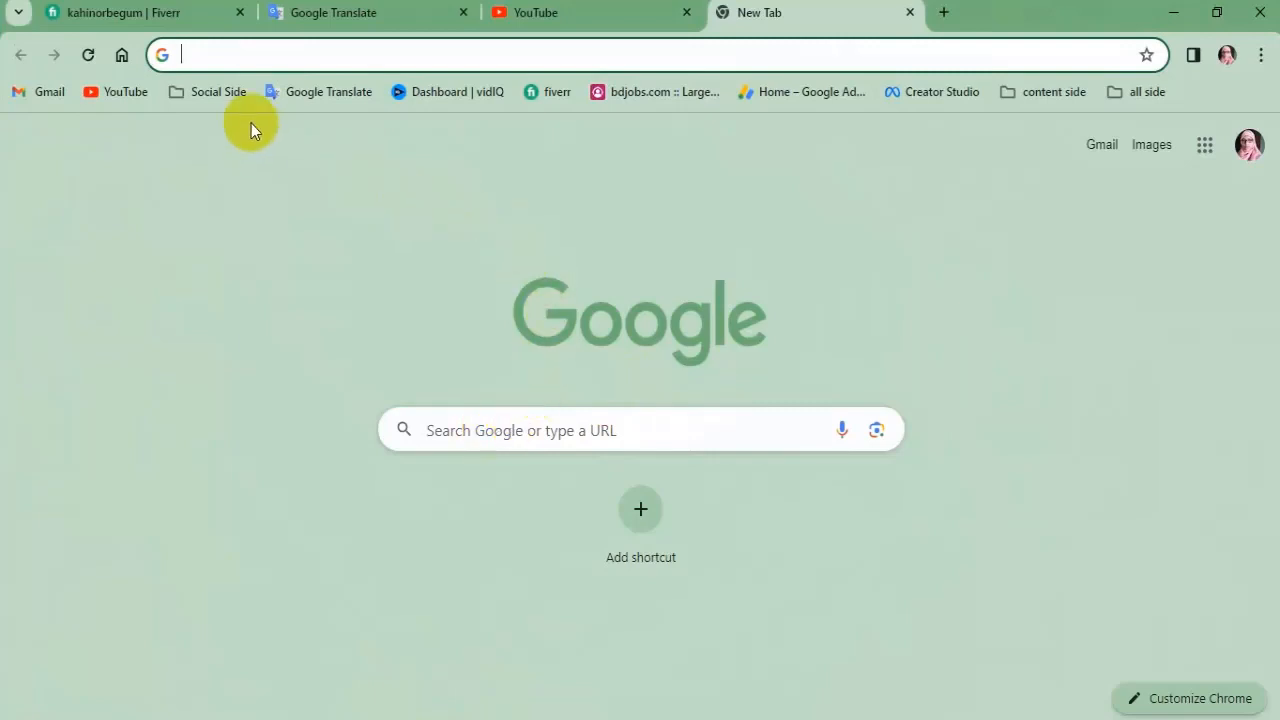
# - Load Facebook from the Social Side bookmark folder
pyautogui.click(216, 91)
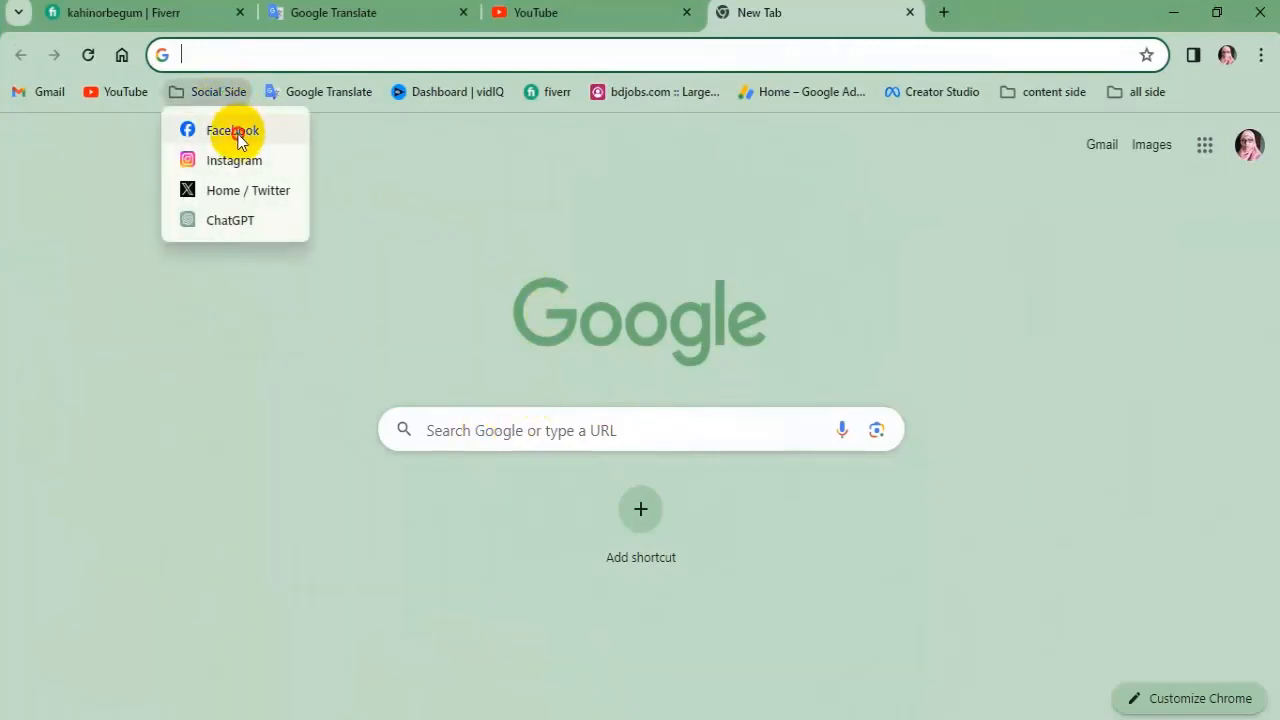
pyautogui.click(233, 130)
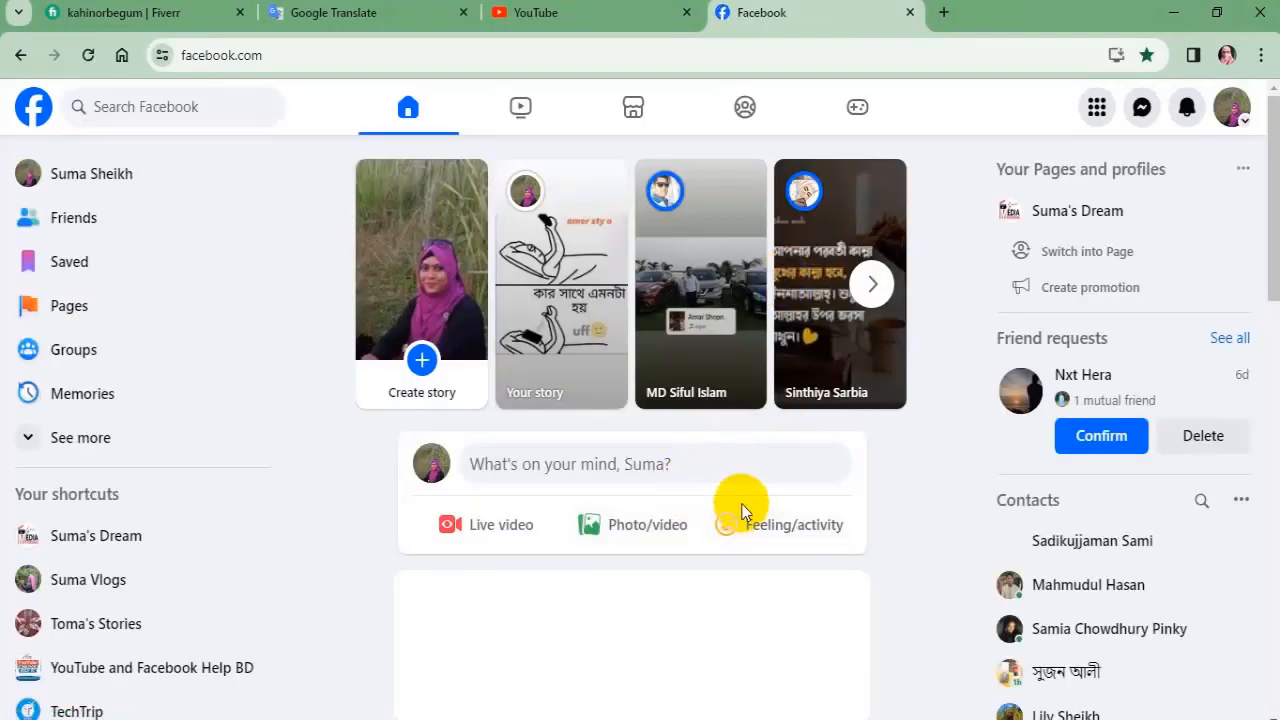
pyautogui.moveTo(748, 508)
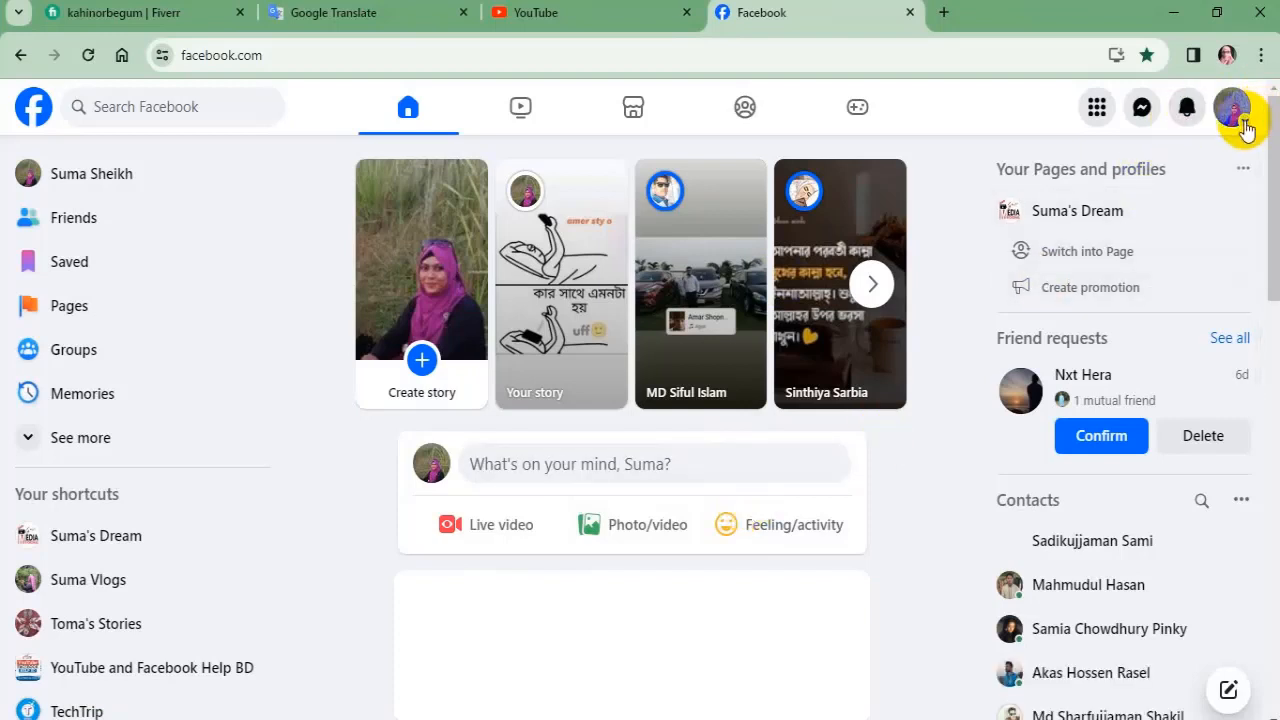
# - Switch the account to the Suma's Dream page via the profile menu
pyautogui.click(1240, 107)
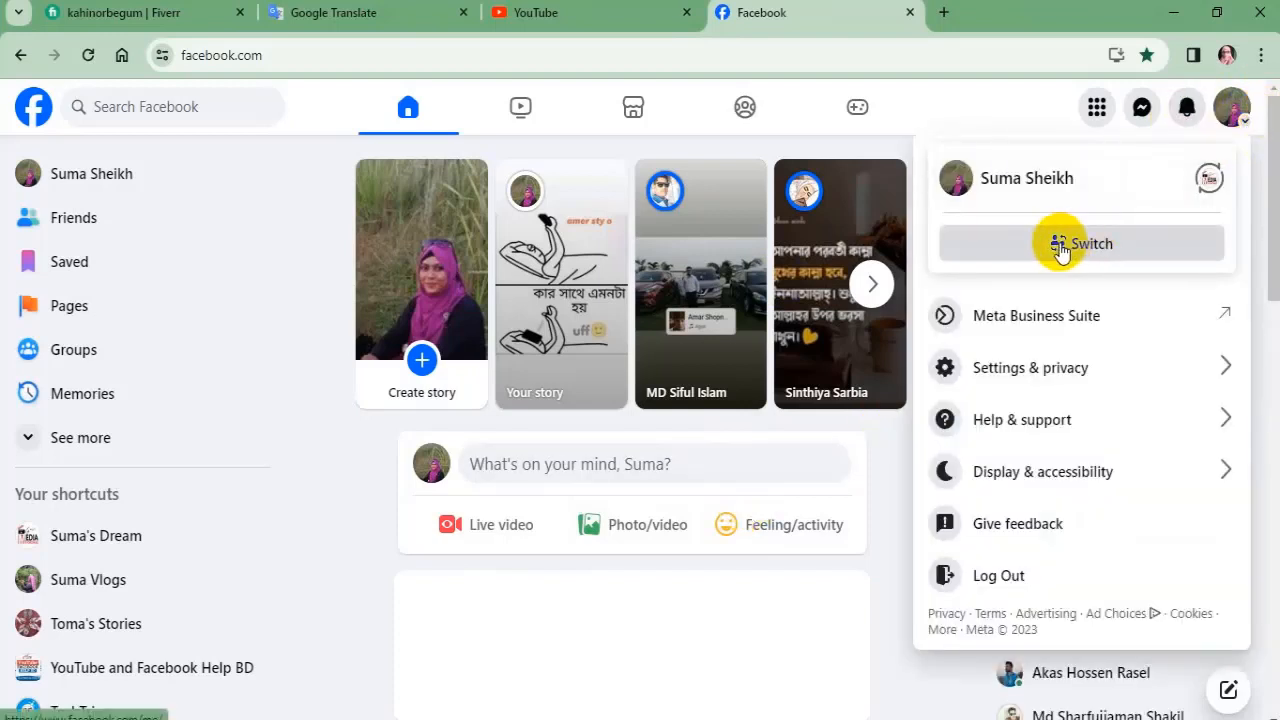
pyautogui.click(1080, 243)
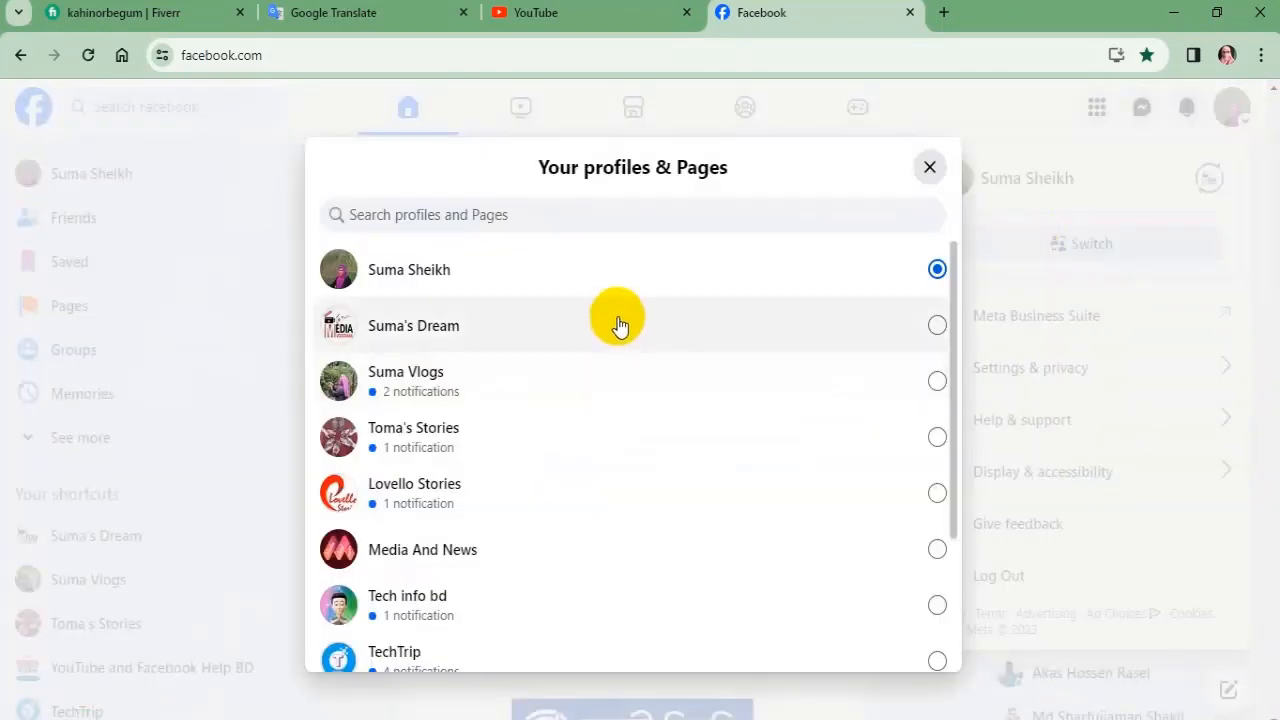
pyautogui.moveTo(435, 338)
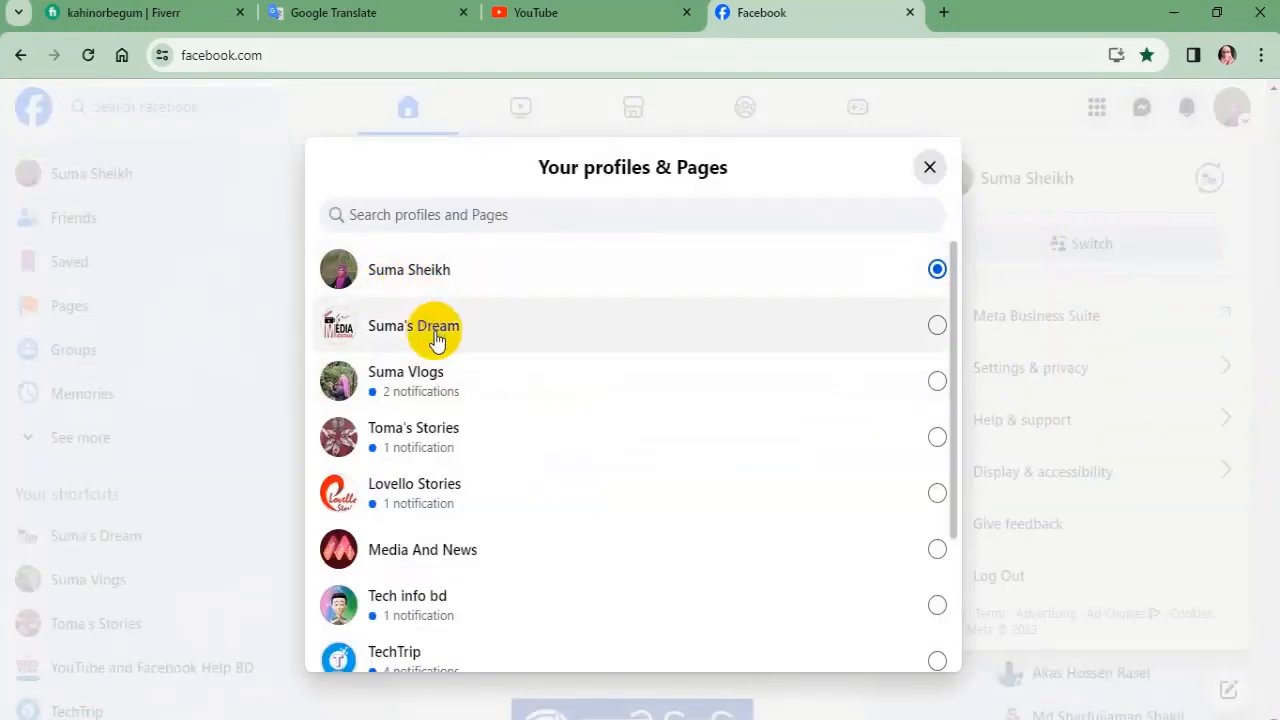
pyautogui.click(937, 325)
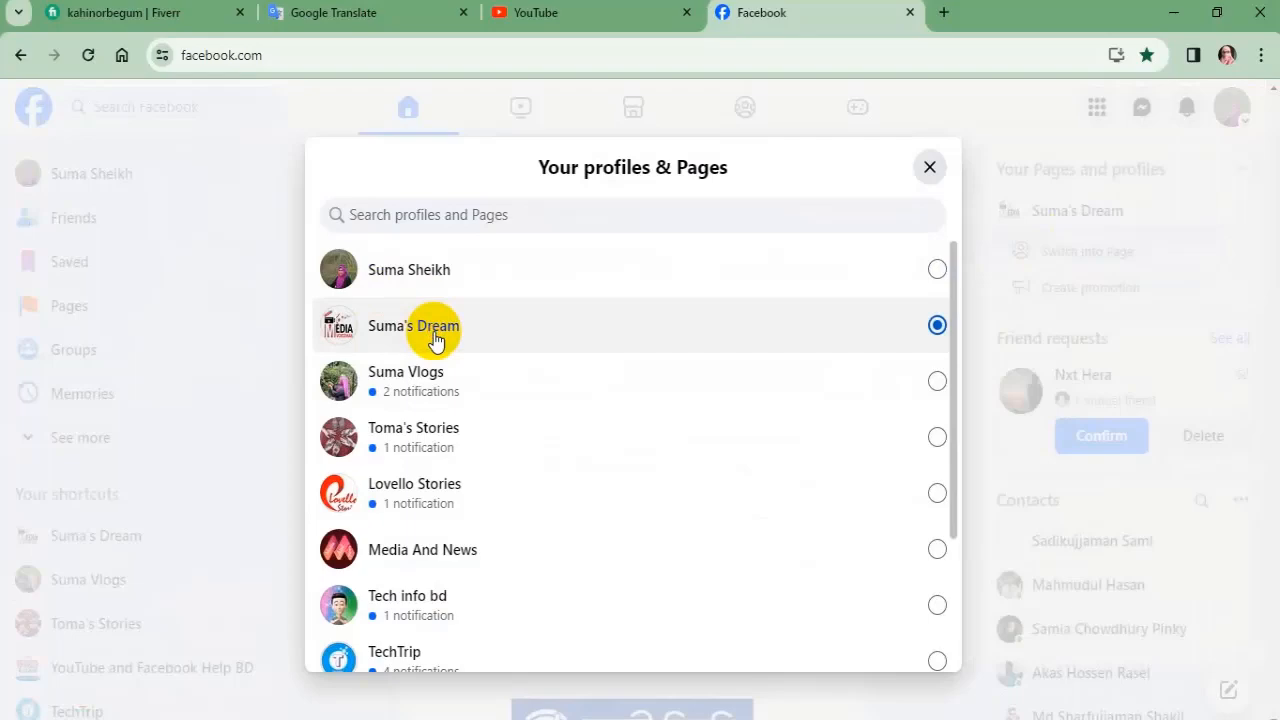
pyautogui.click(413, 326)
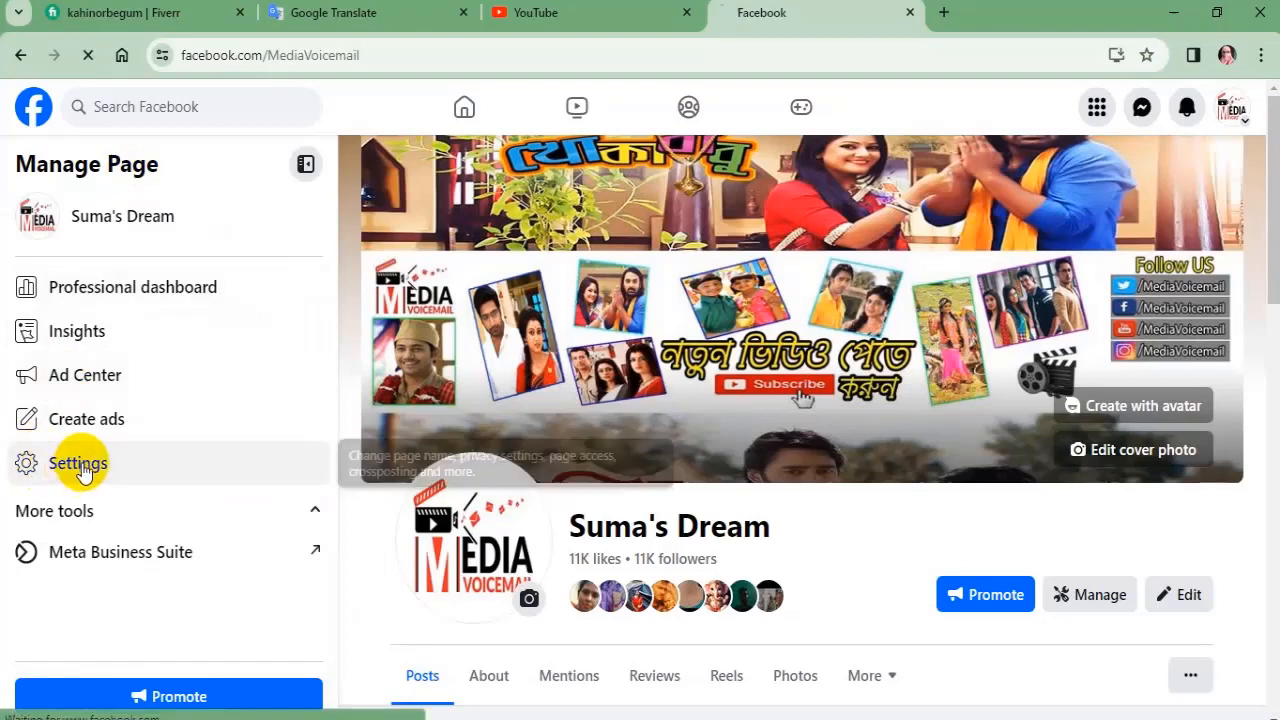
# - Open Settings, then the Suma's Dream general settings entry
pyautogui.click(77, 462)
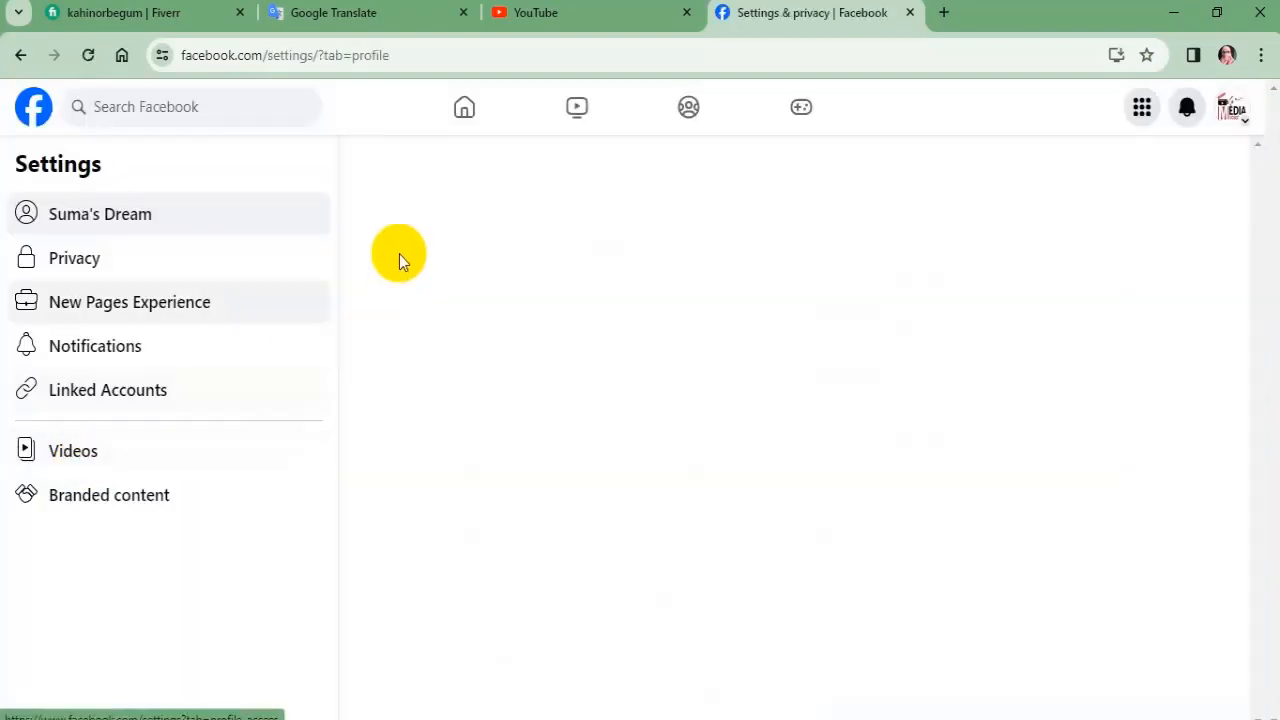
pyautogui.click(100, 213)
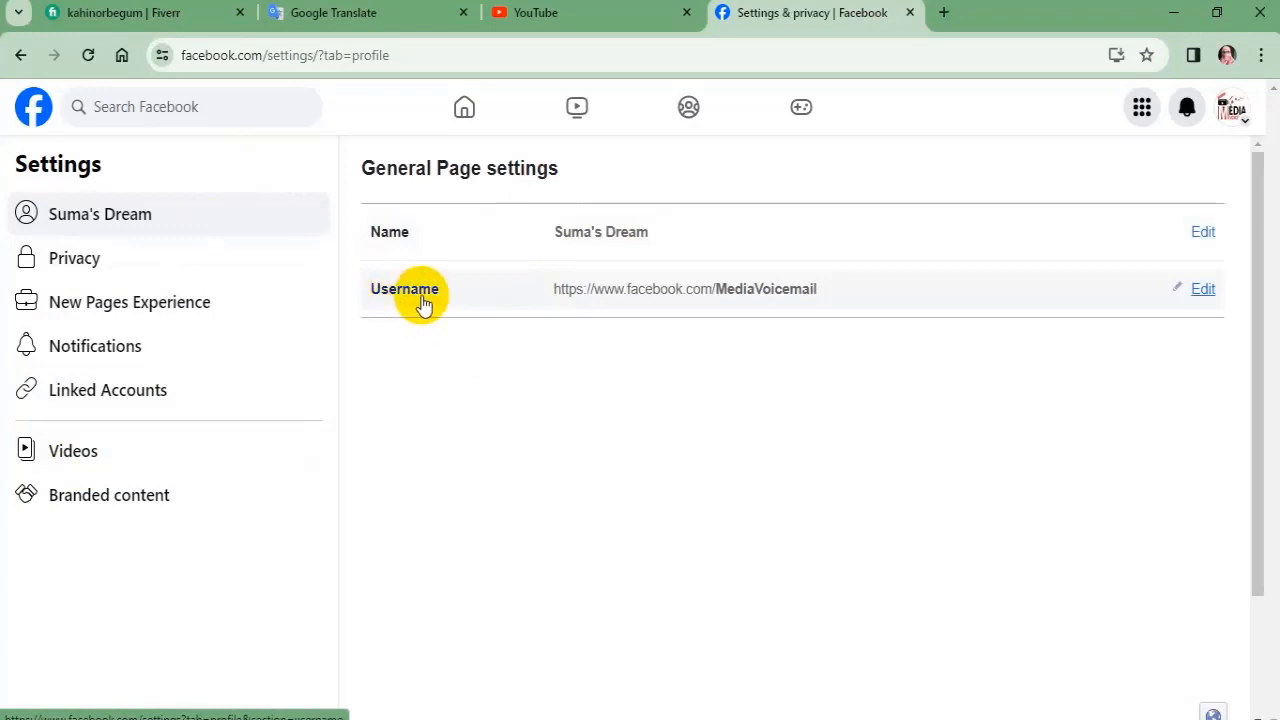
pyautogui.moveTo(1203, 289)
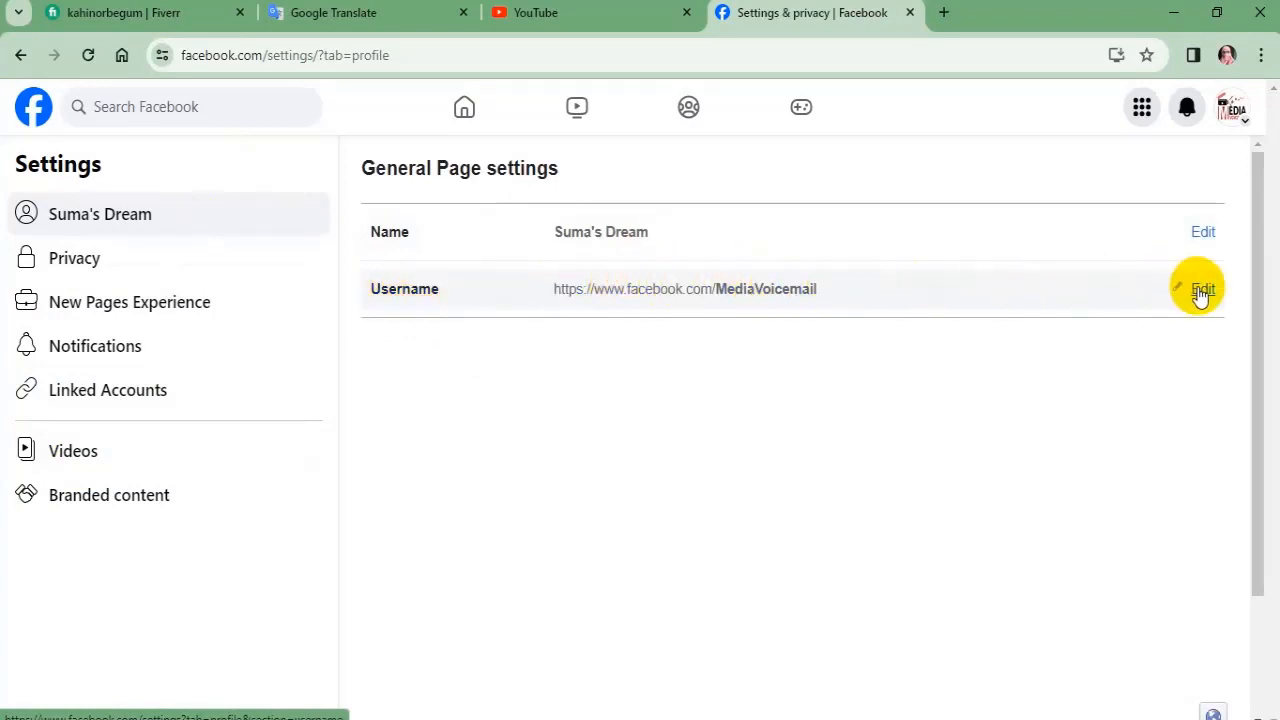
# - Replace the username MediaVoicemail with sumadream and save the change
pyautogui.click(1202, 289)
pyautogui.write('s')
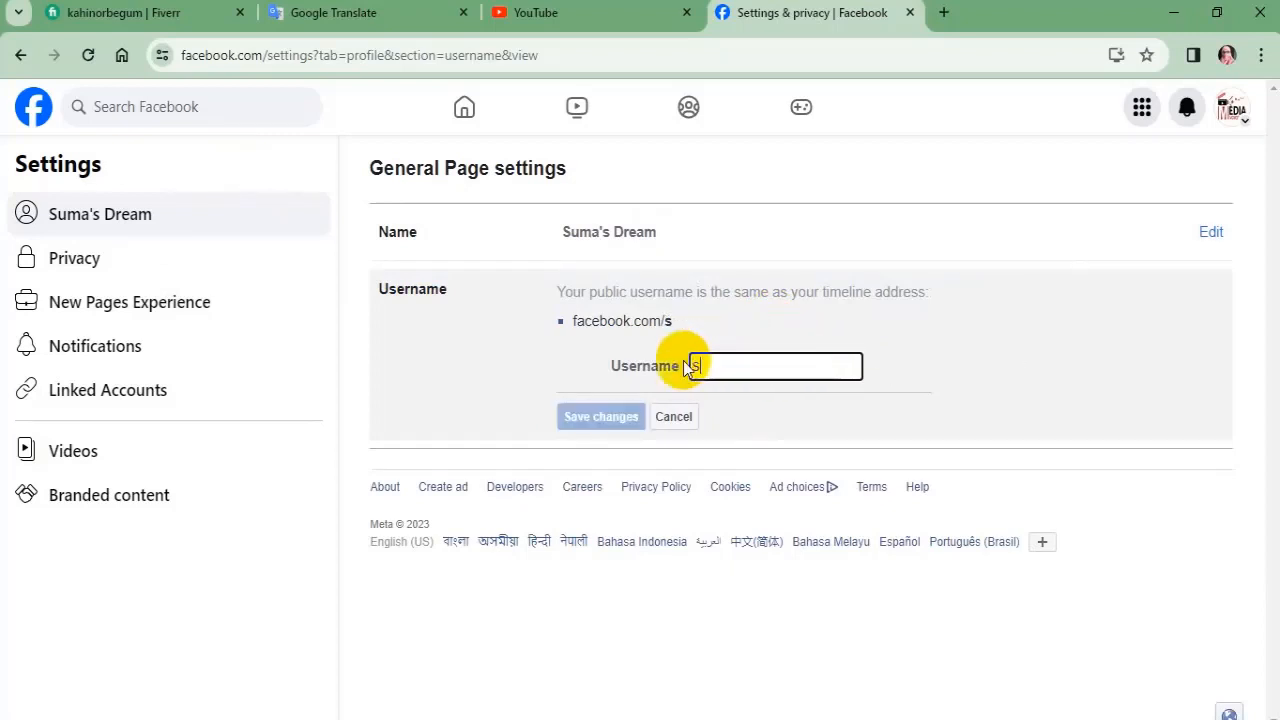
pyautogui.write('umas')
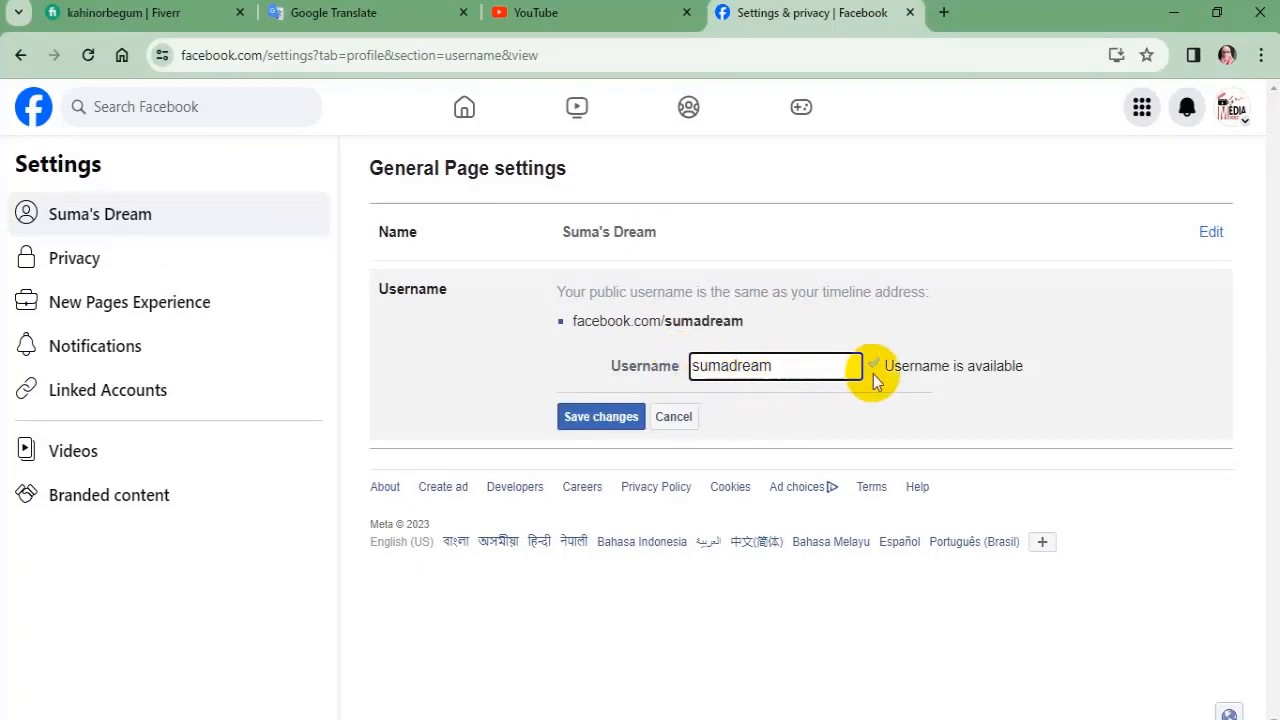
pyautogui.moveTo(873, 372)
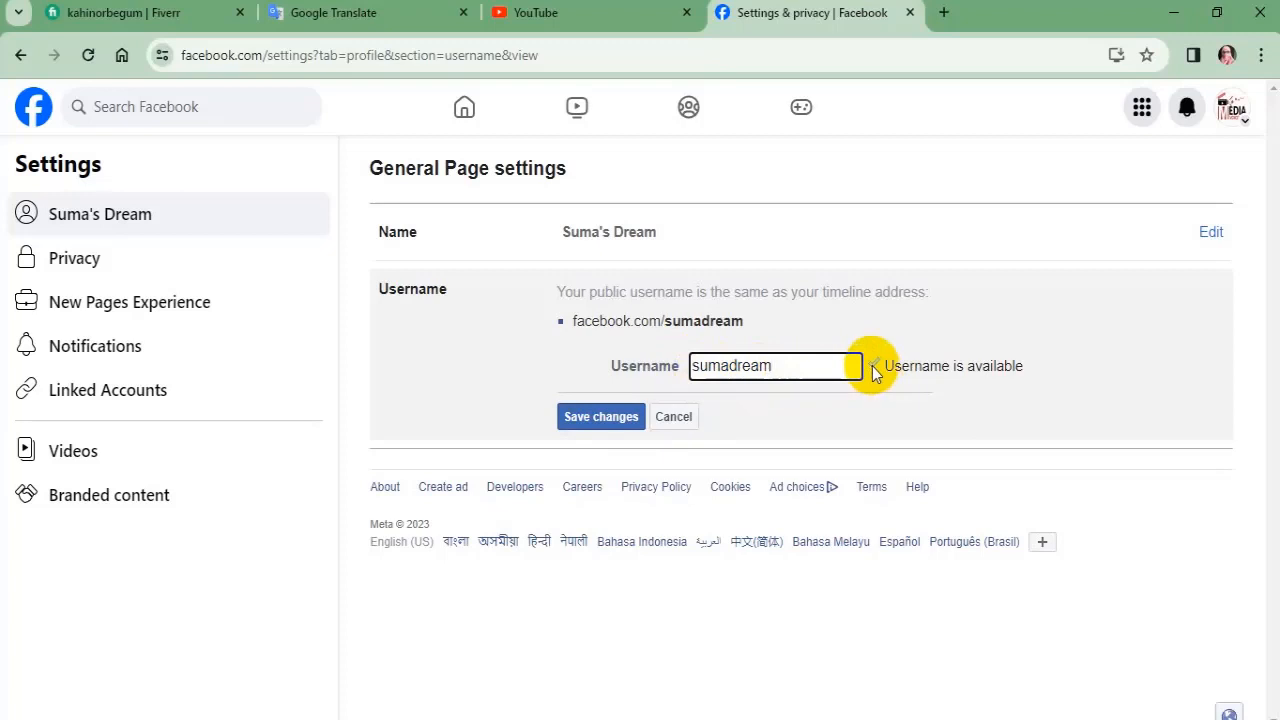
pyautogui.moveTo(1025, 368)
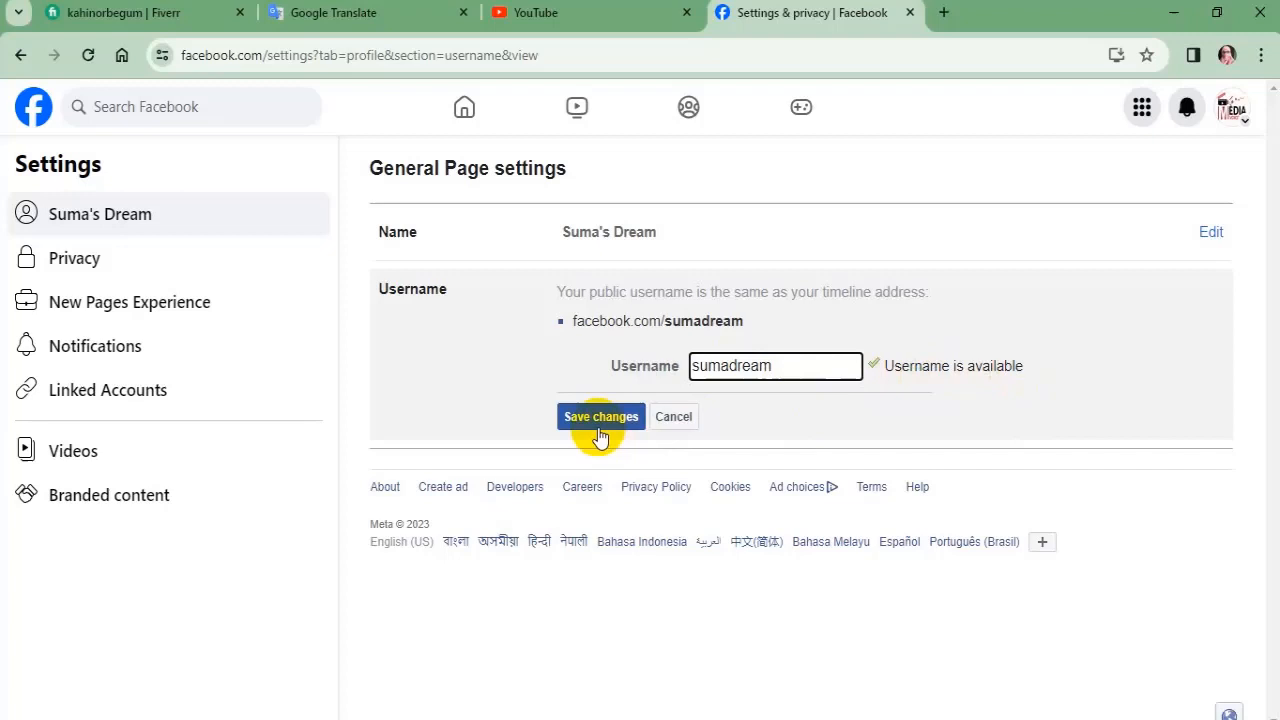
pyautogui.click(600, 417)
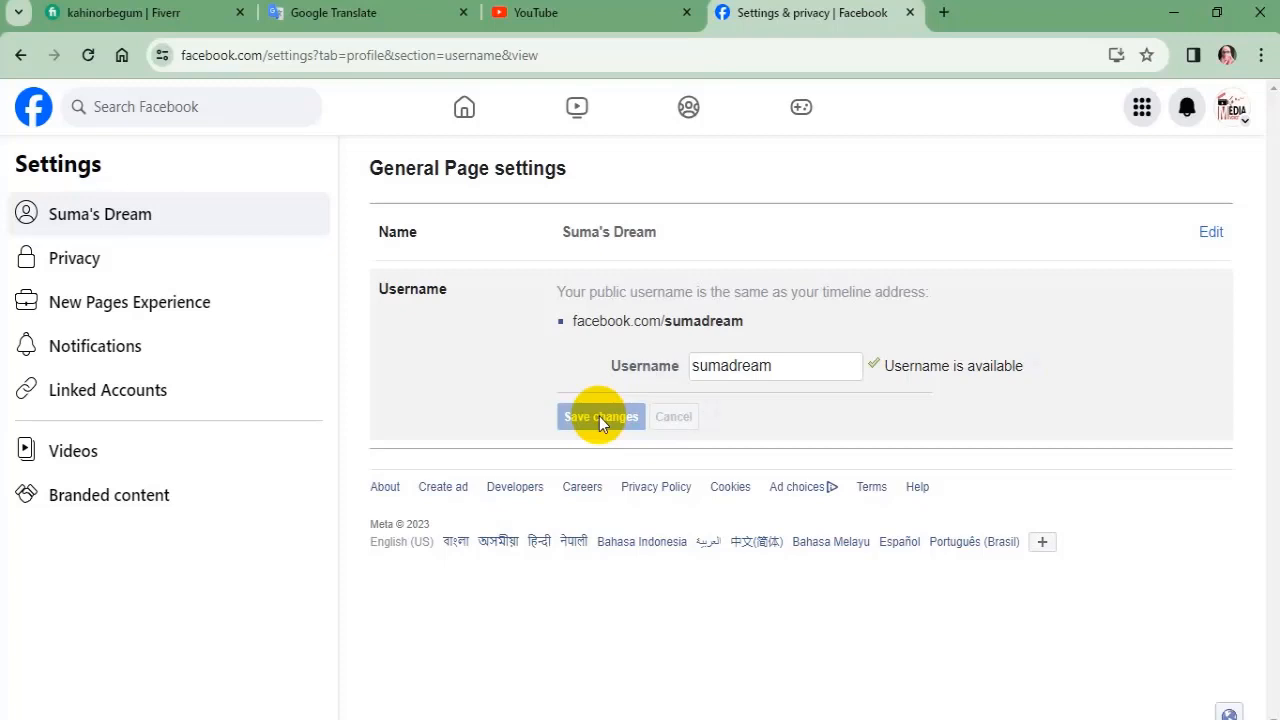
# - Confirm the save and open the page via its facebook.com/sumadream link
pyautogui.click(600, 416)
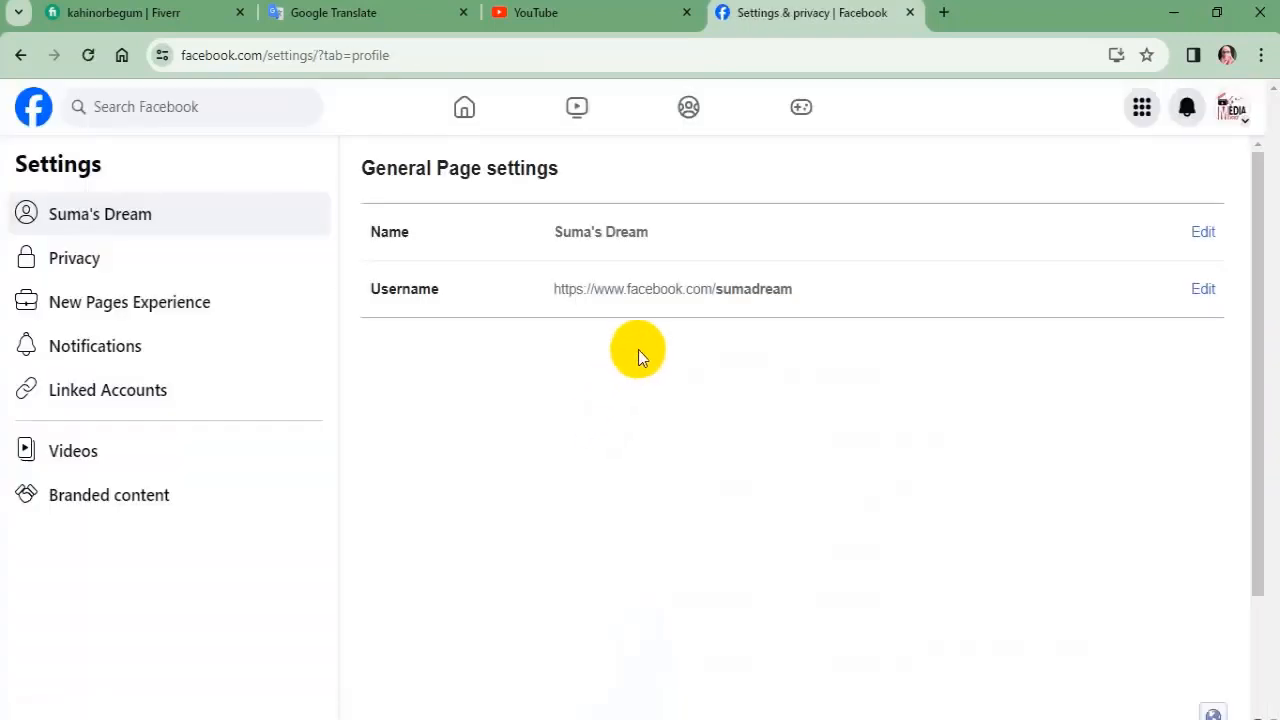
pyautogui.moveTo(616, 300)
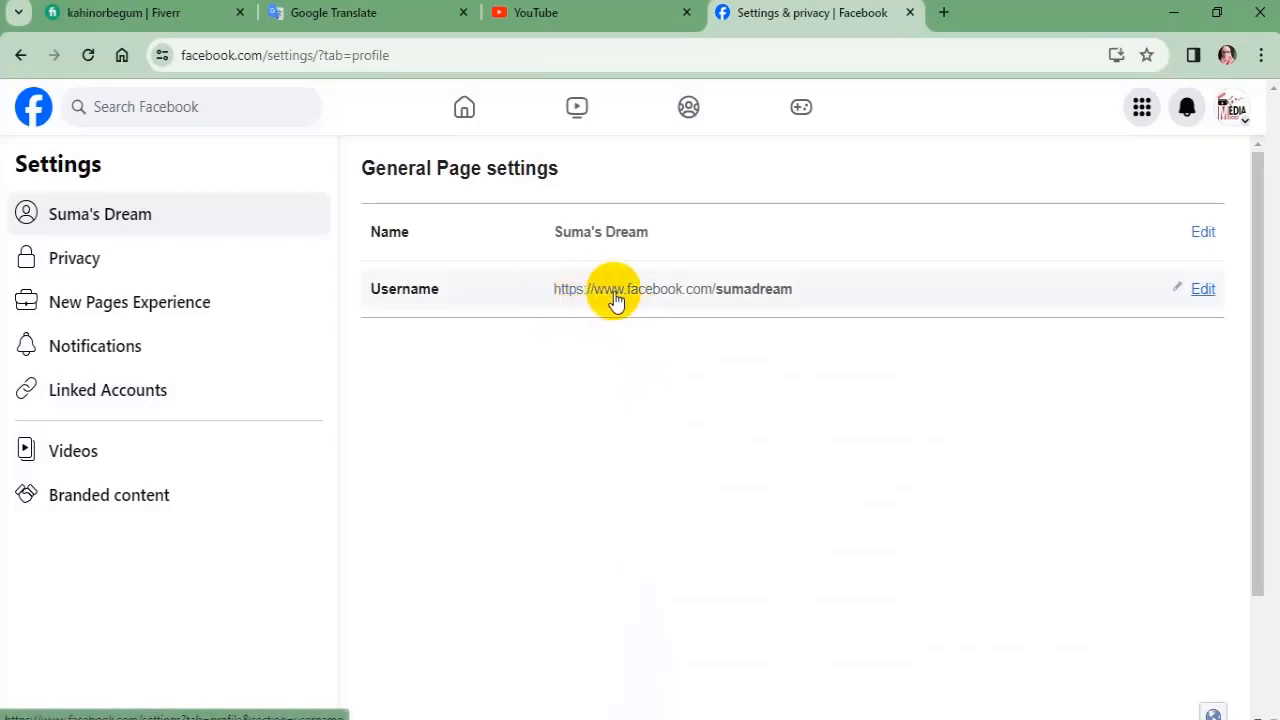
pyautogui.moveTo(738, 300)
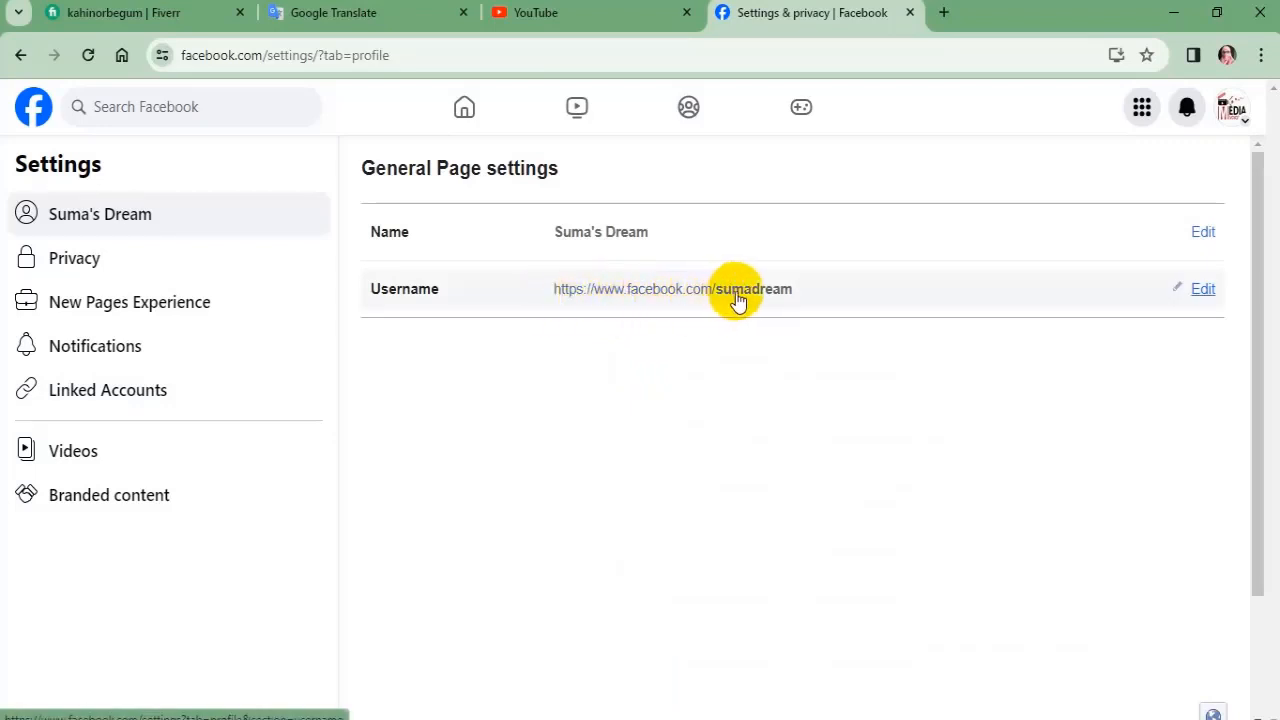
pyautogui.click(709, 288)
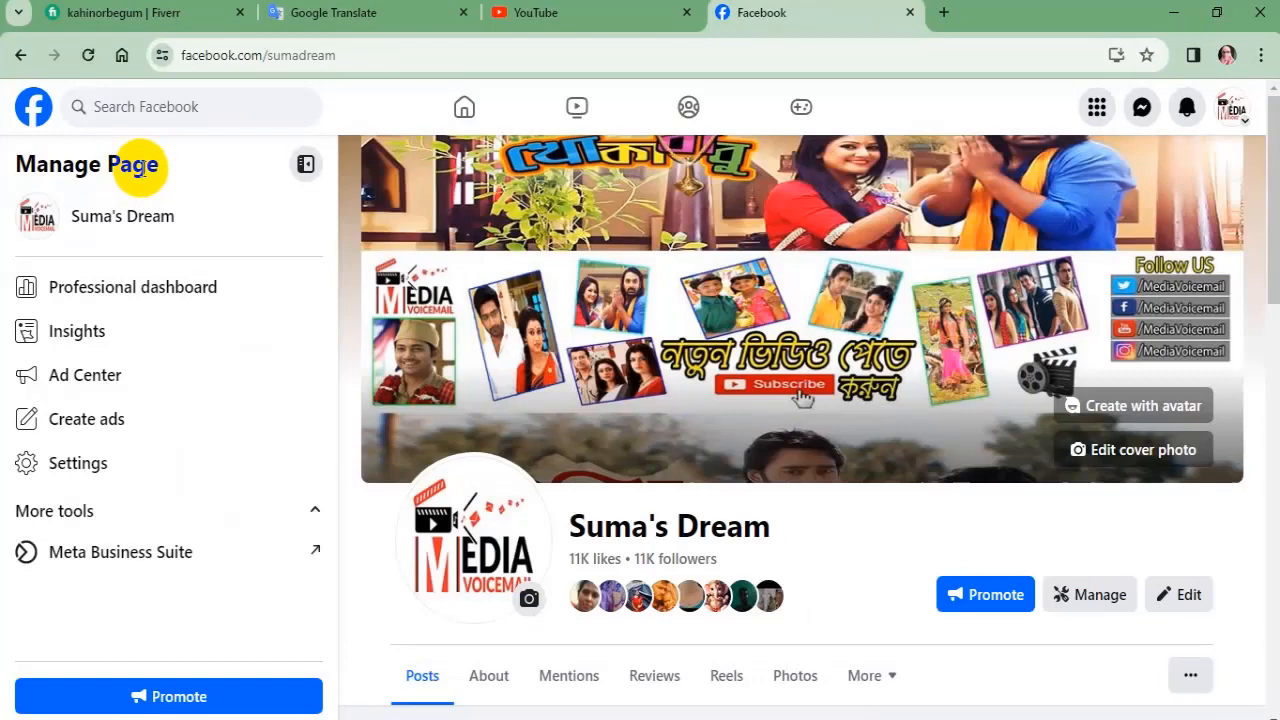